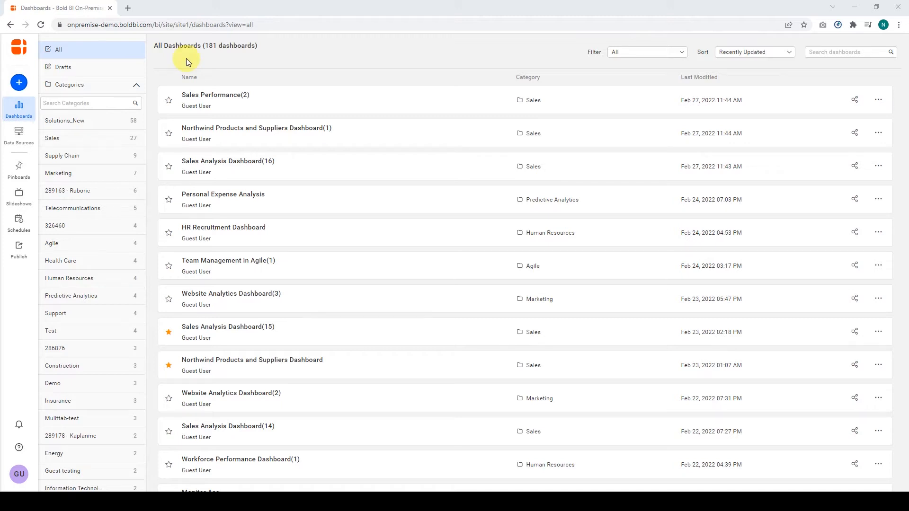
- Open the Sample Dashboards gallery from the create (+) menu
left_click(18, 83)
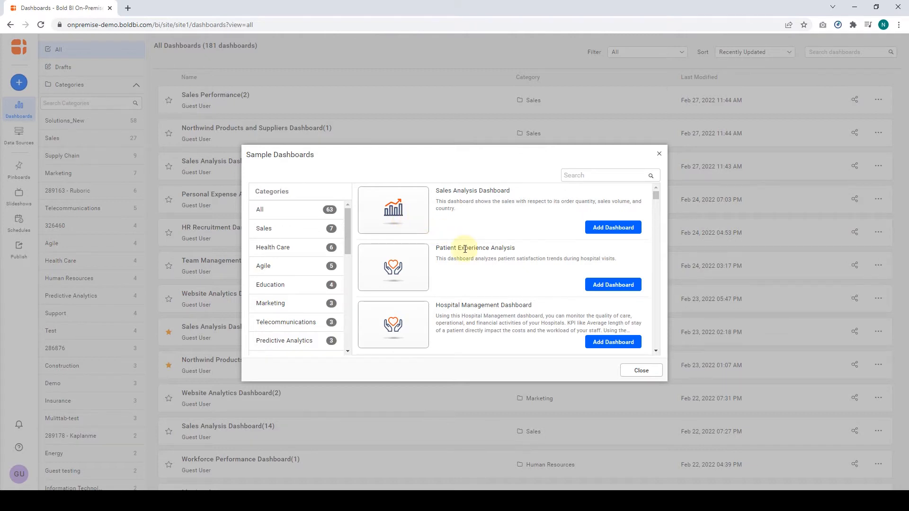
- Filter the dashboard list to Sales (28 dashboards) and browse the gallery categories
left_click(51, 138)
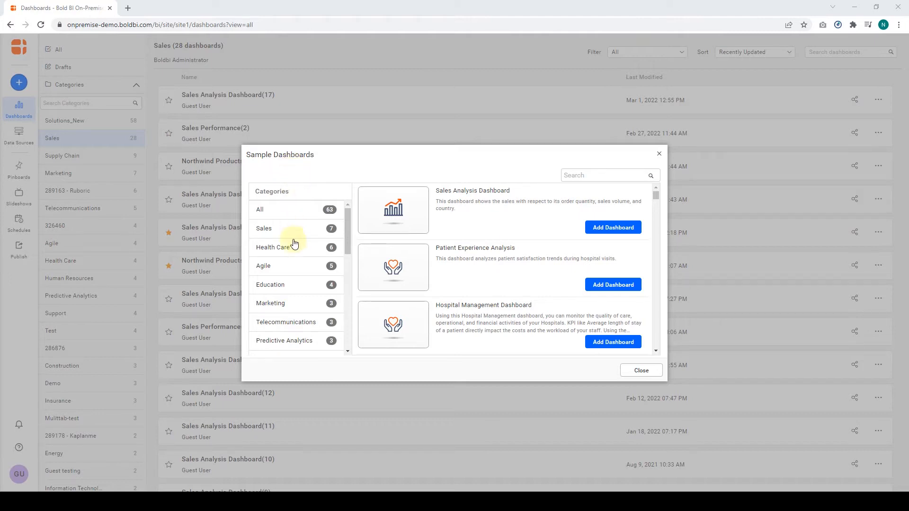
scroll("down", 3)
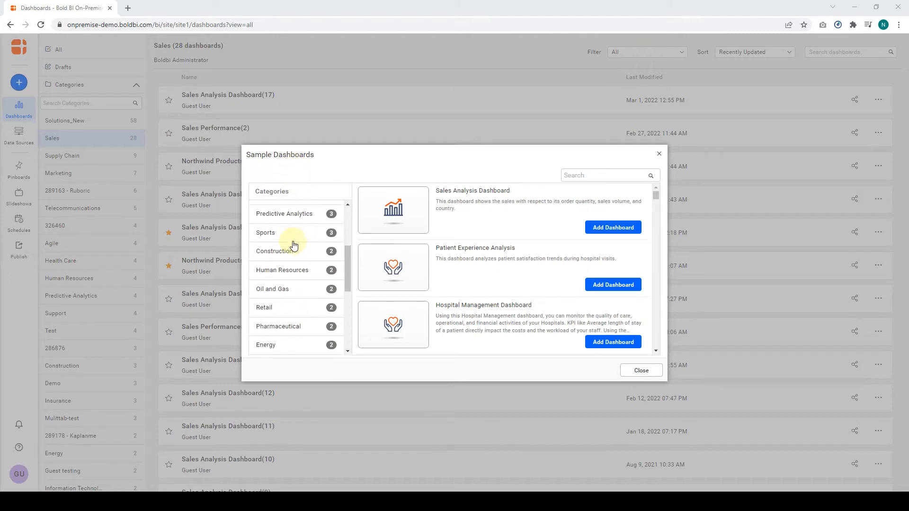
scroll("down", 3)
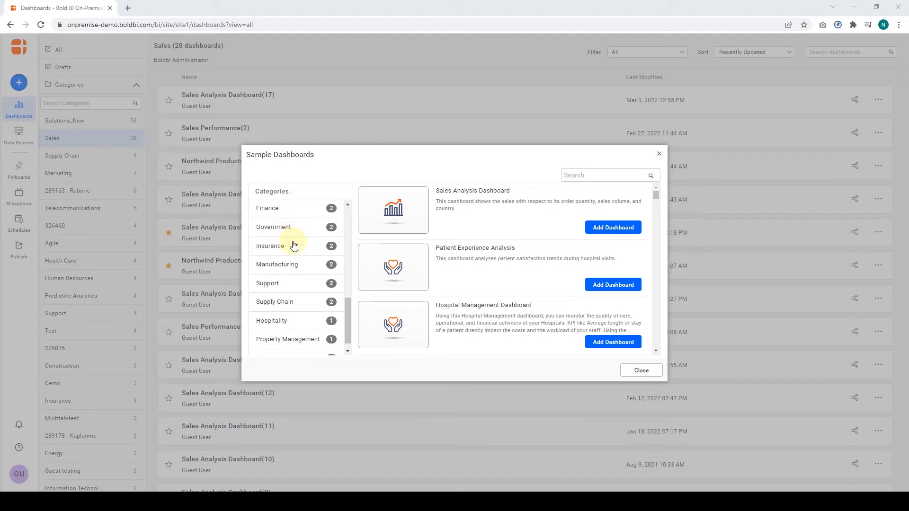
scroll("down", 3)
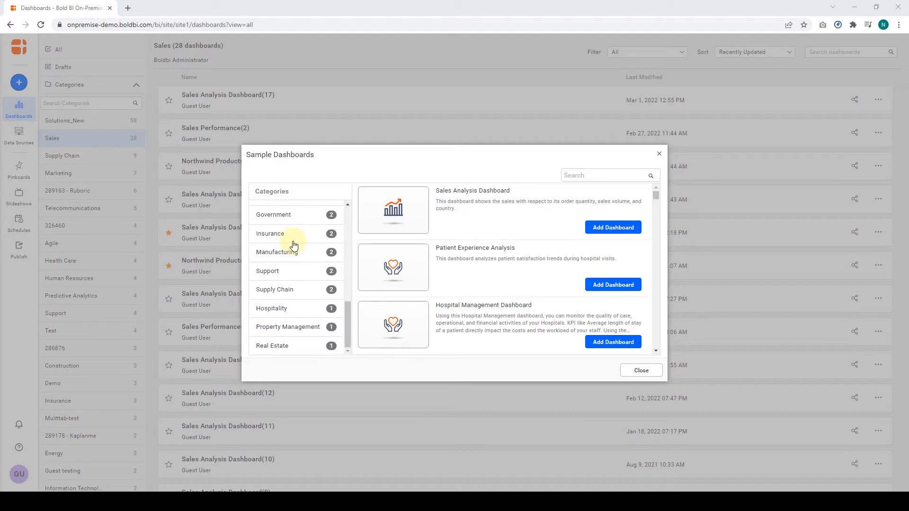
scroll("down", 3)
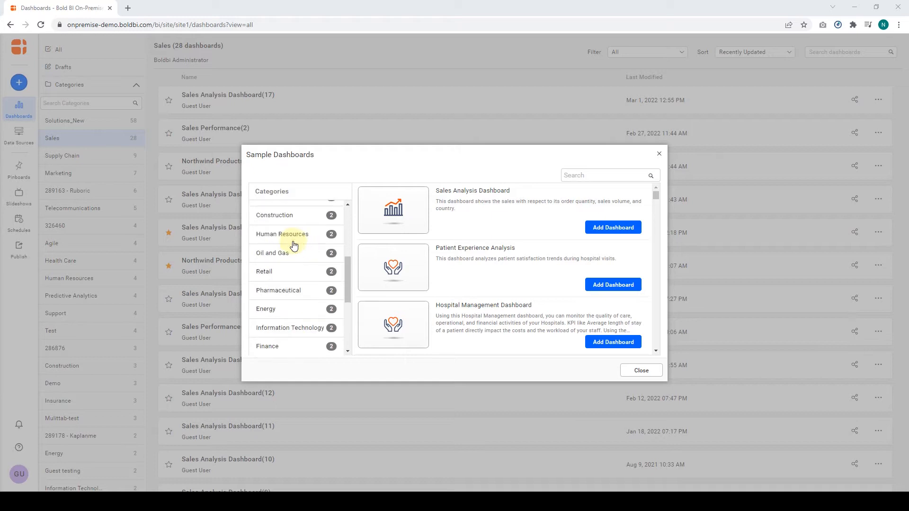
scroll("down", 3)
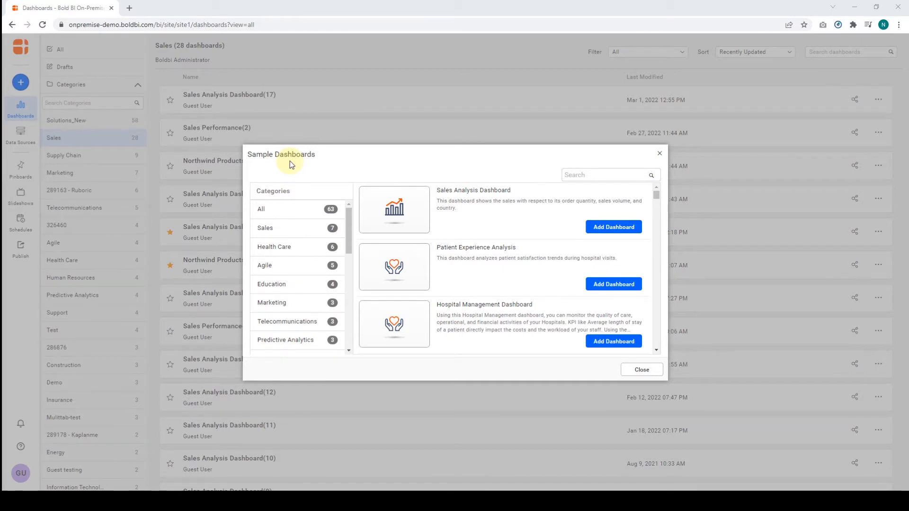
mouse_move(284, 227)
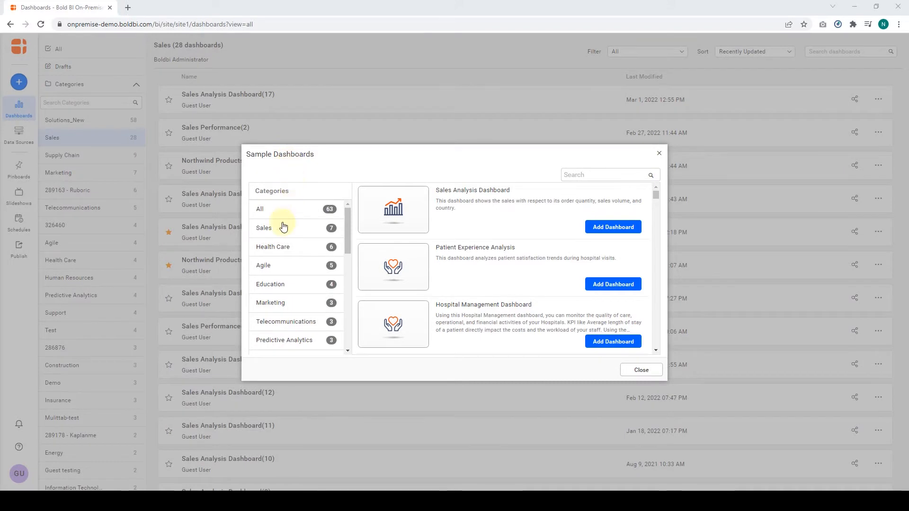
- Add the Sales Analysis Dashboard sample, close the gallery, and open Sales Analysis Dashboard(18)
left_click(264, 228)
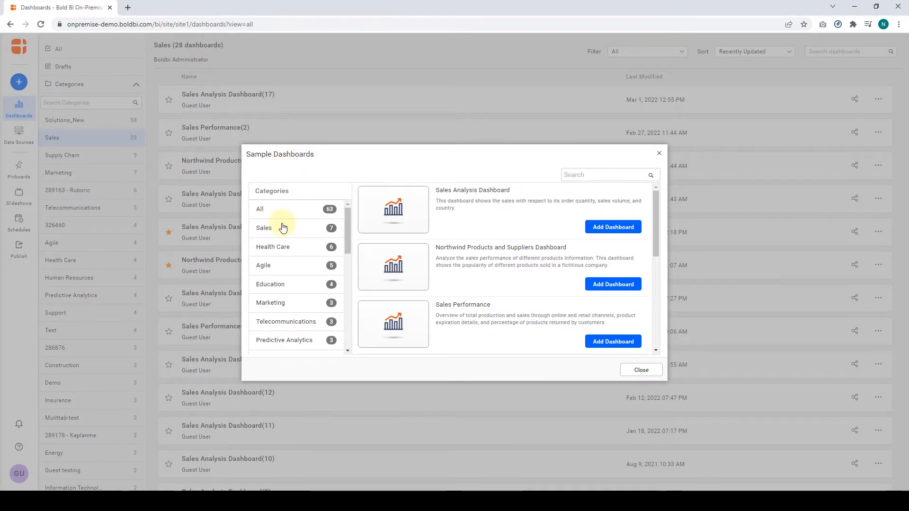
scroll("down", 3)
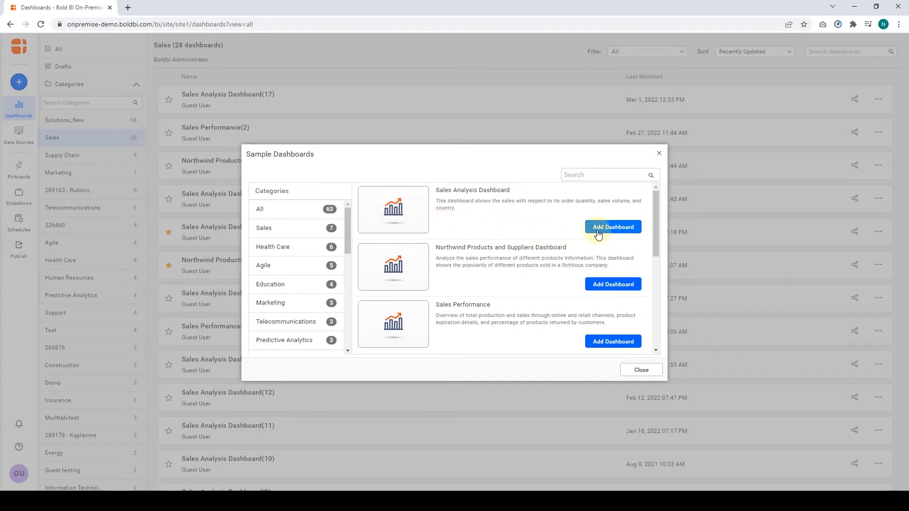
left_click(612, 227)
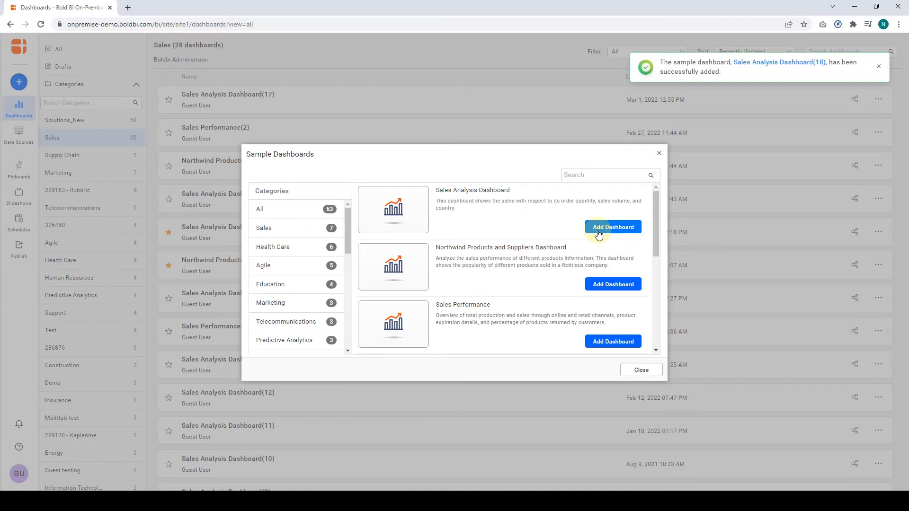
left_click(613, 227)
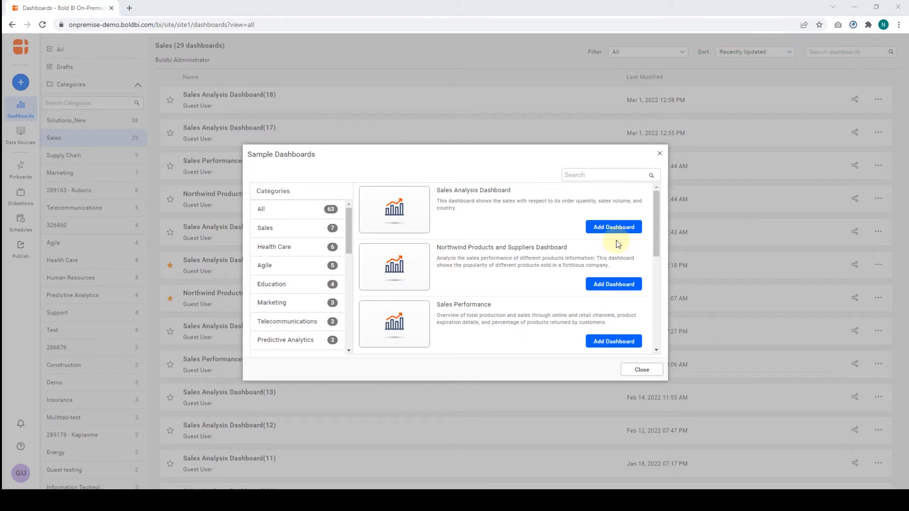
mouse_move(630, 366)
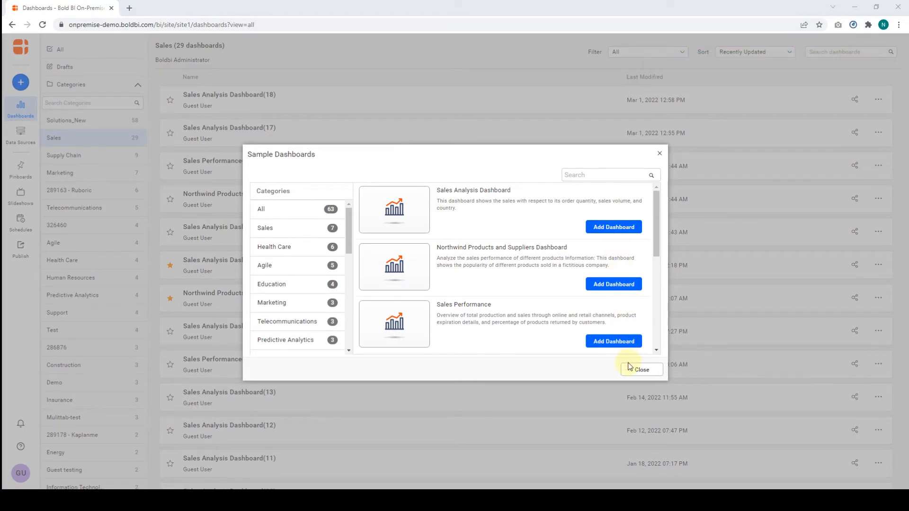
left_click(641, 370)
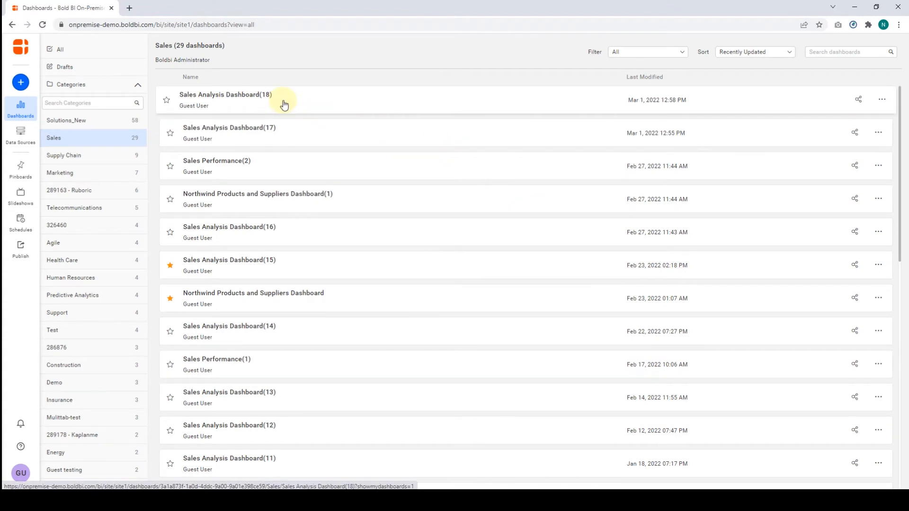
left_click(225, 95)
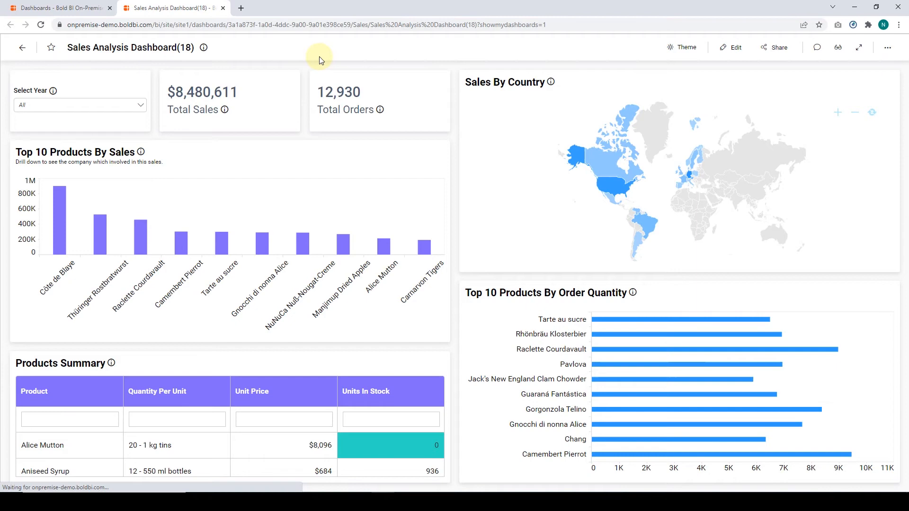